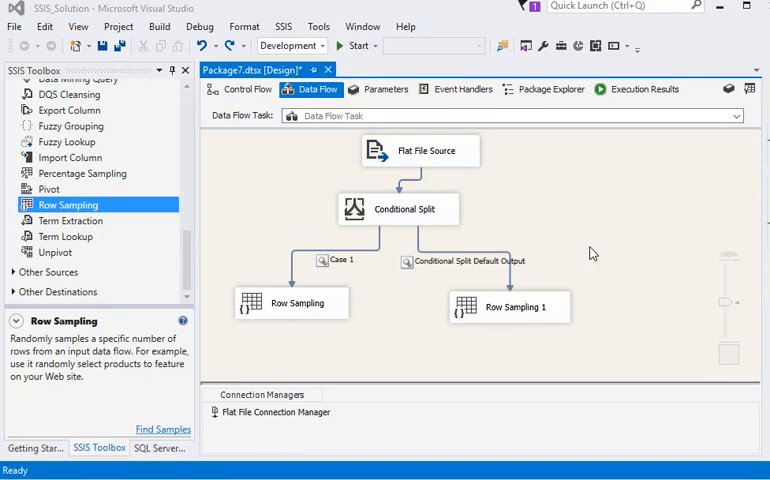
{"action": "mouse_move", "coordinate": [453, 245]}
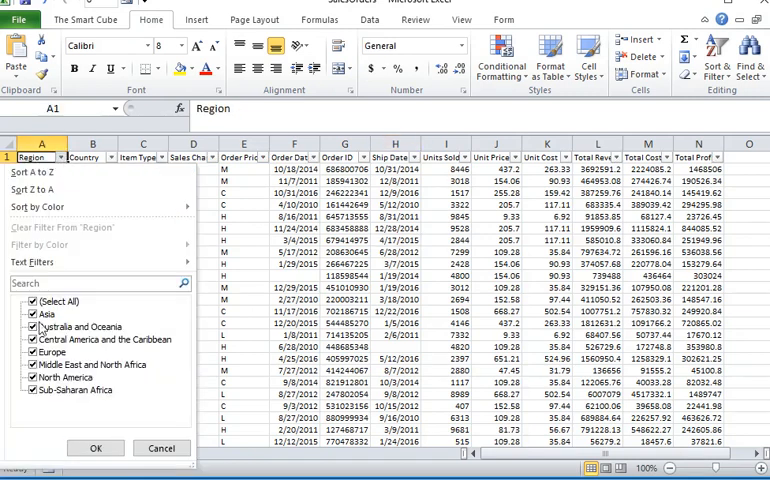
- Filter the SalesOrders Region column to Asia only, showing 136 of 1001 rows
{"action": "left_click", "coordinate": [32, 301]}
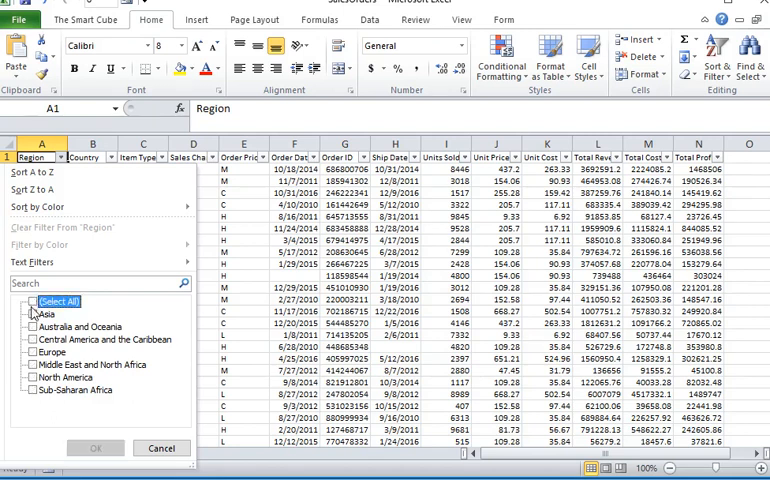
{"action": "left_click", "coordinate": [95, 447]}
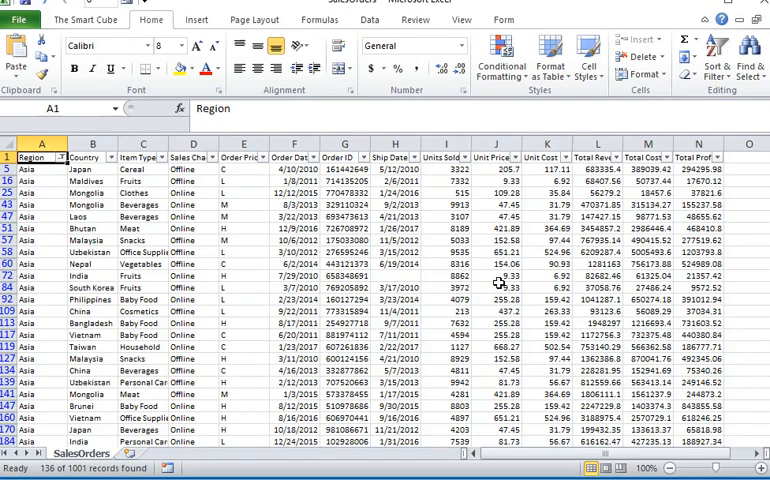
- Clear the Region filter and inspect the blank ship dates in rows 55 and 48
{"action": "left_click", "coordinate": [394, 288]}
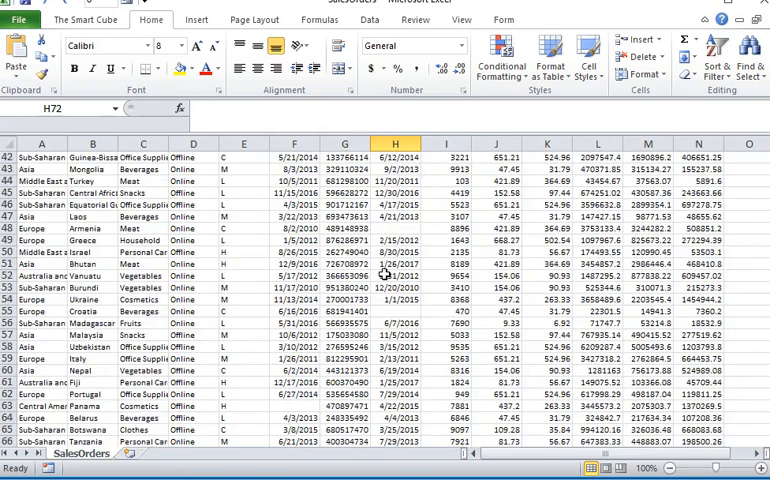
{"action": "left_click", "coordinate": [395, 228]}
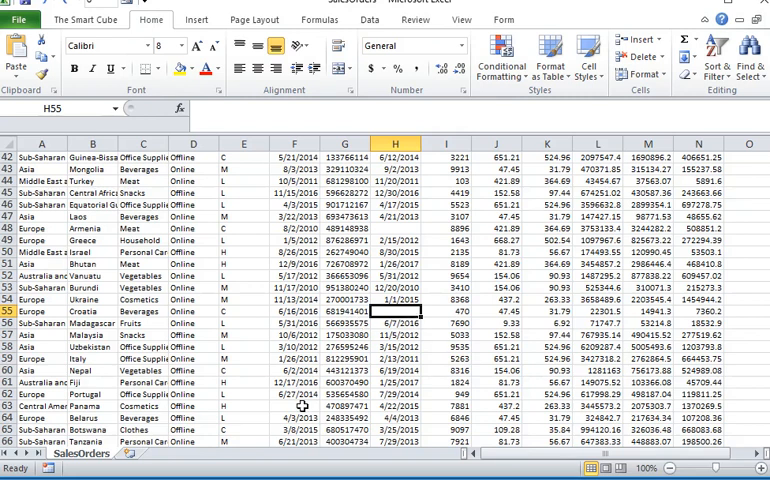
{"action": "left_click", "coordinate": [395, 228]}
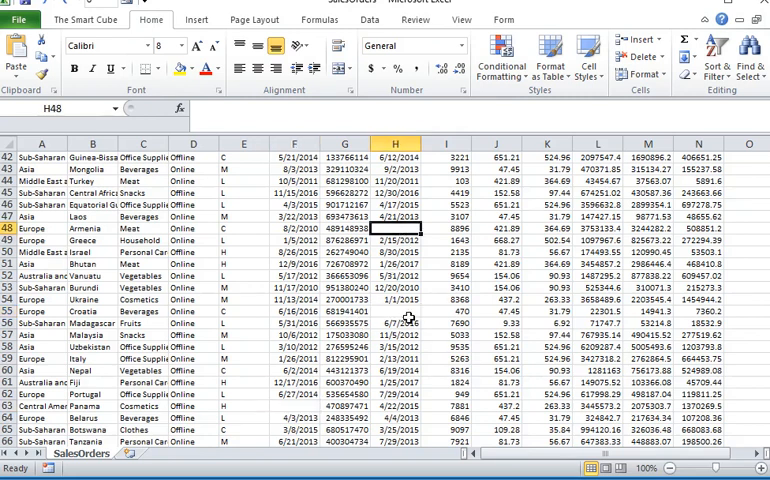
{"action": "left_click", "coordinate": [395, 311]}
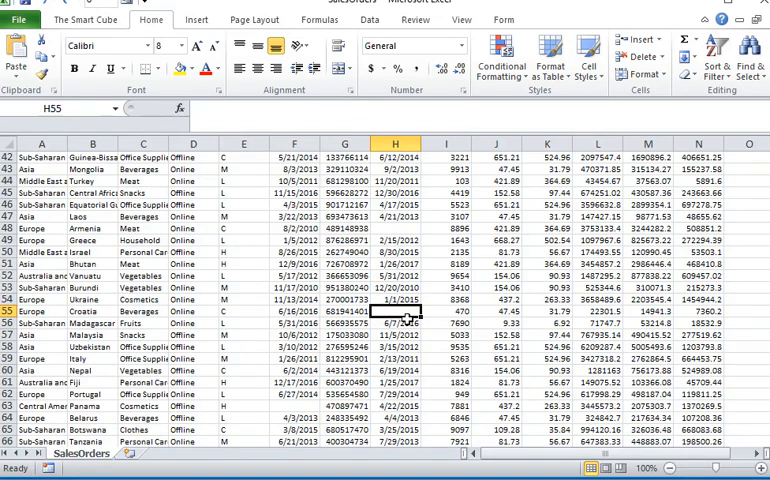
- Inspect the blank order date in F63, then close SalesOrders without saving
{"action": "left_click", "coordinate": [395, 228]}
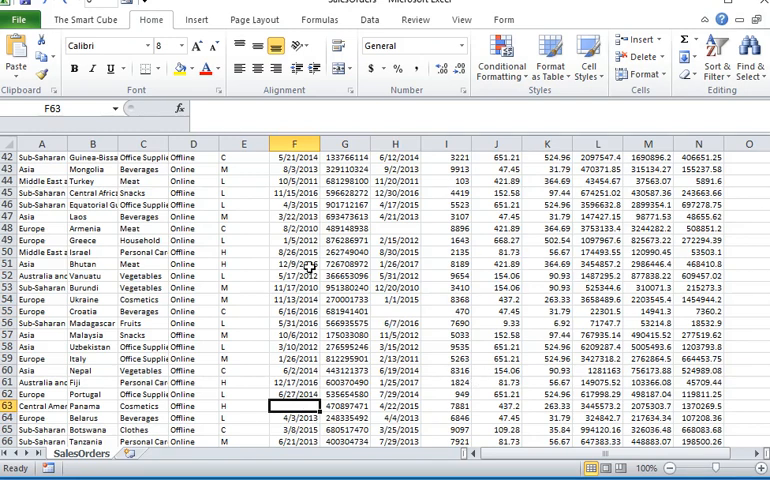
{"action": "left_click", "coordinate": [394, 228]}
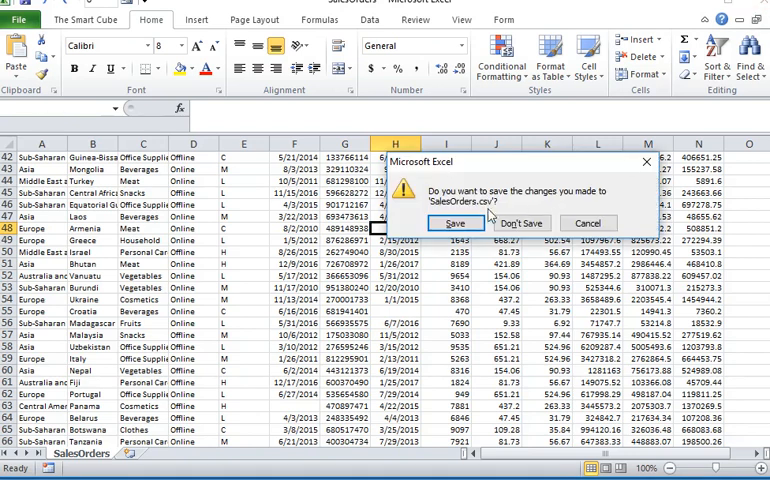
{"action": "left_click", "coordinate": [521, 223]}
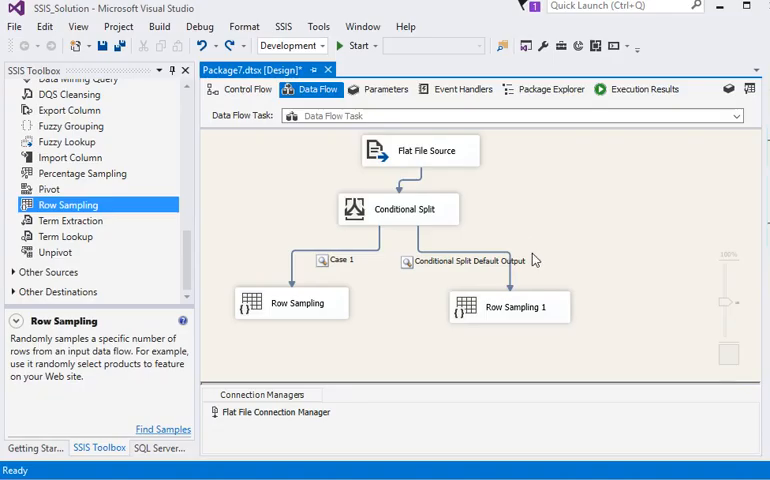
{"action": "left_click", "coordinate": [404, 208]}
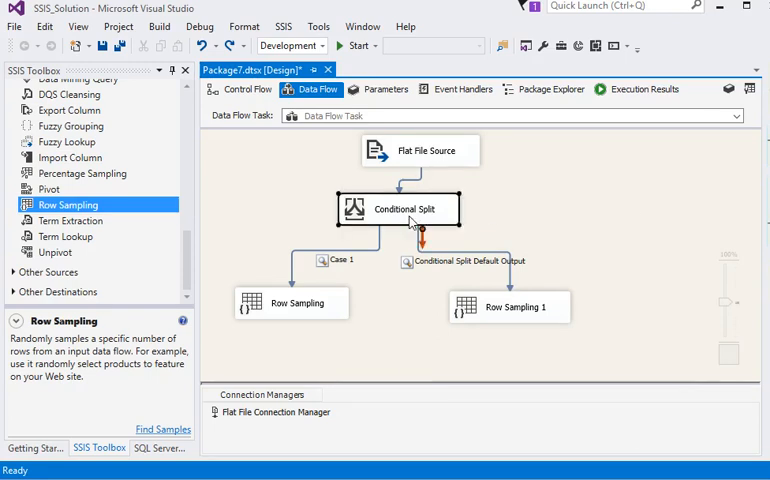
{"action": "double_click", "coordinate": [398, 208]}
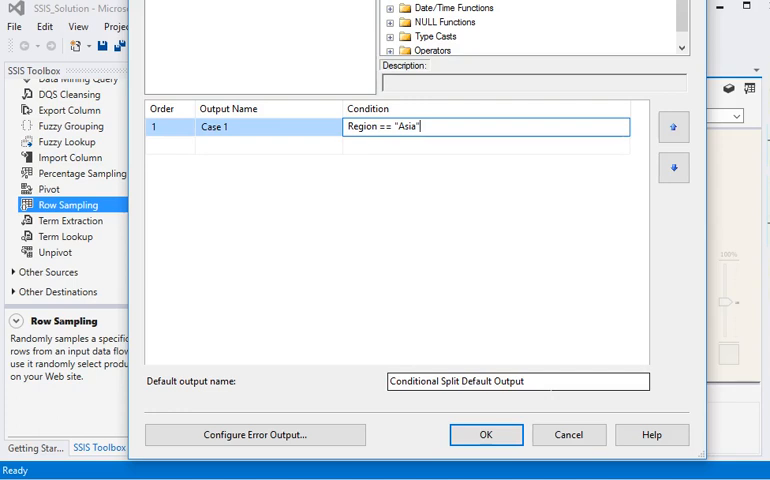
{"action": "left_click", "coordinate": [486, 434]}
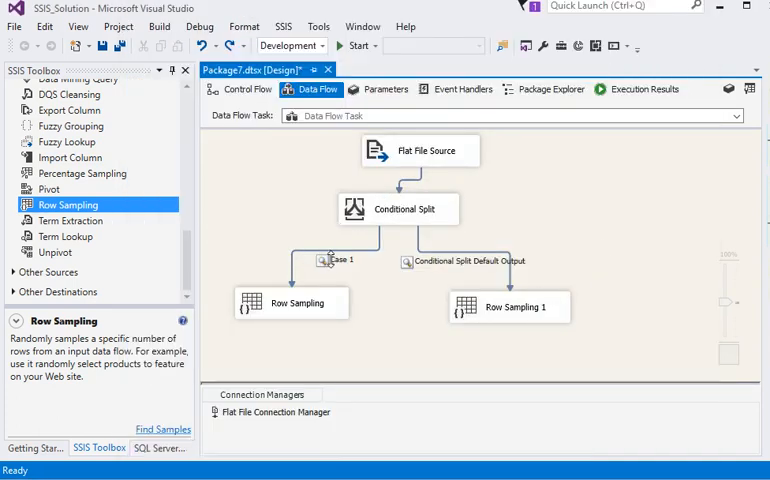
{"action": "left_click", "coordinate": [292, 303]}
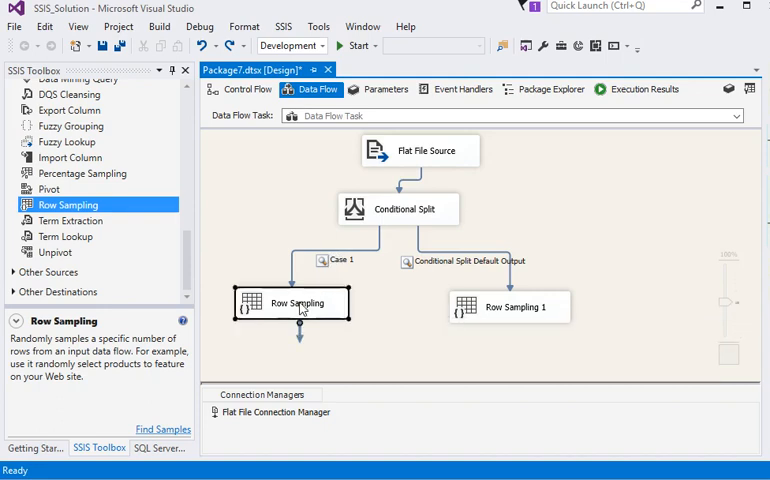
{"action": "double_click", "coordinate": [291, 303]}
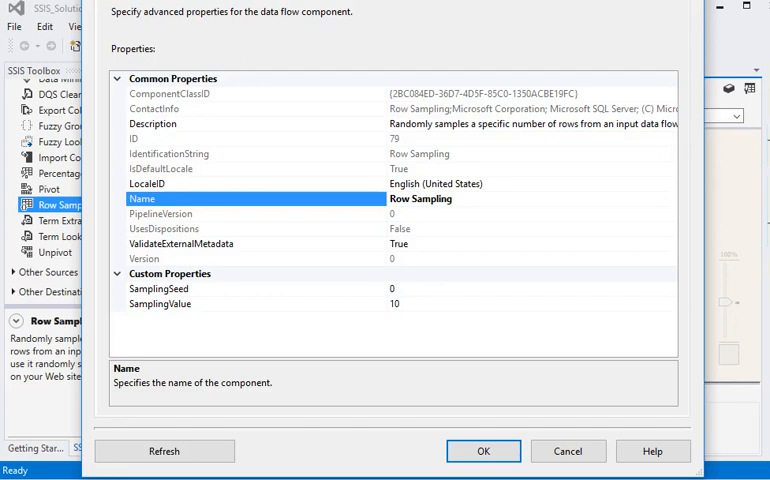
{"action": "left_click", "coordinate": [483, 451]}
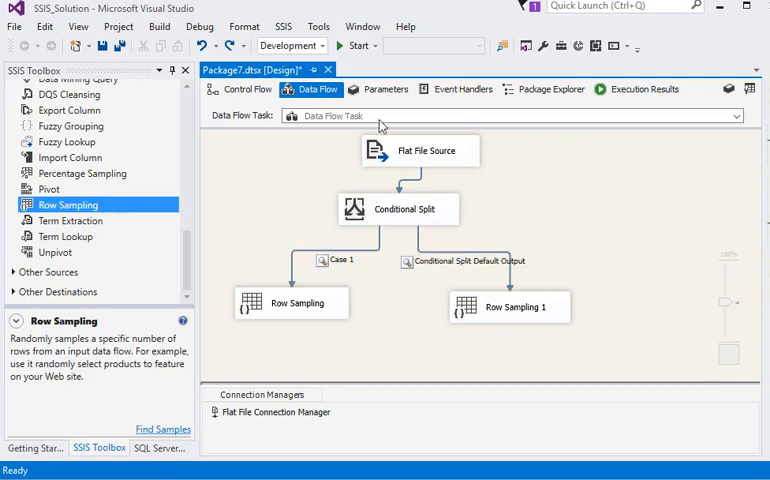
{"action": "left_click", "coordinate": [347, 45]}
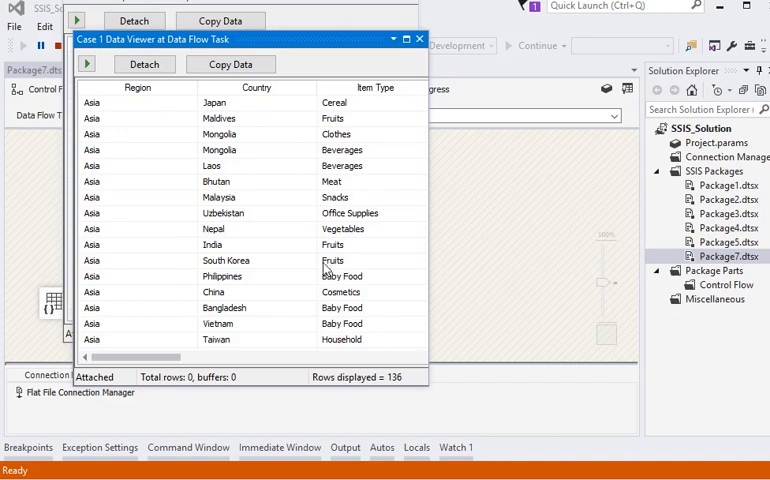
{"action": "mouse_move", "coordinate": [414, 55]}
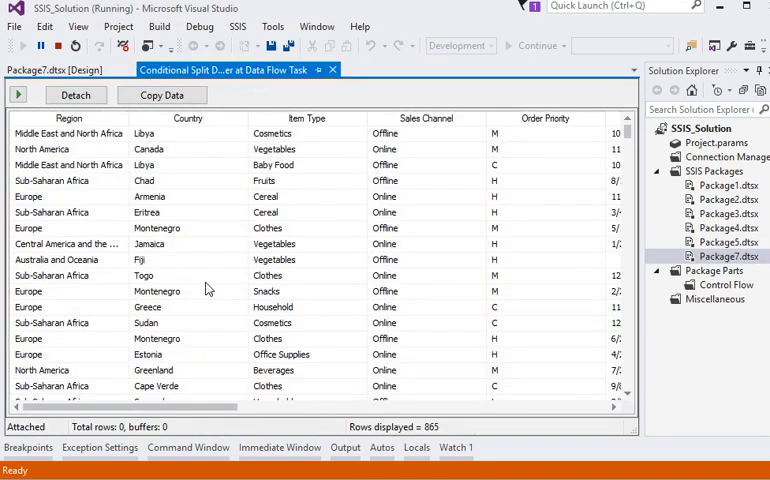
{"action": "mouse_move", "coordinate": [192, 322]}
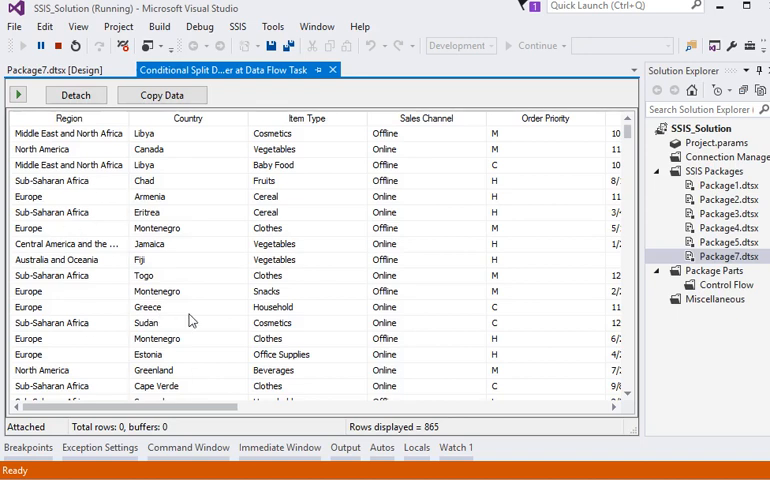
- Close the default output's data viewer and bring up the Conditional Split's context menu
{"action": "scroll", "scroll_direction": "right", "scroll_amount": 3}
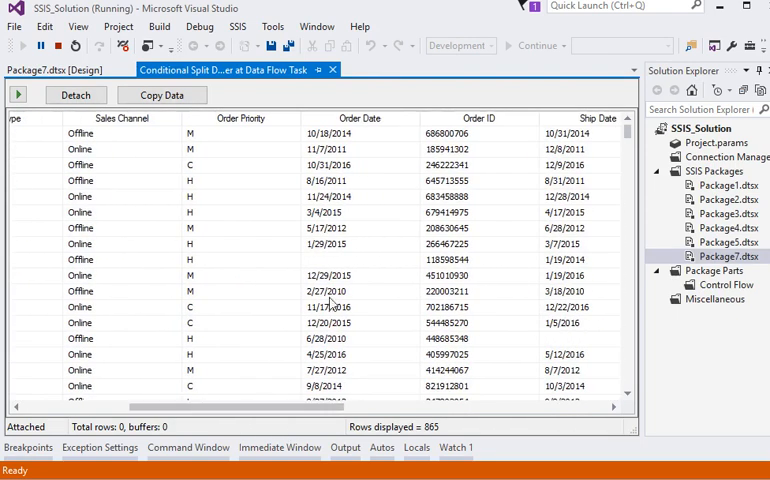
{"action": "left_click", "coordinate": [359, 259]}
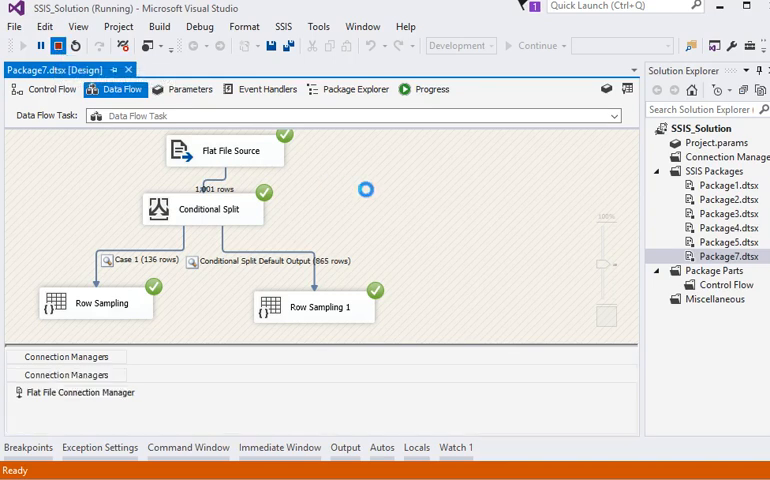
{"action": "right_click", "coordinate": [404, 208]}
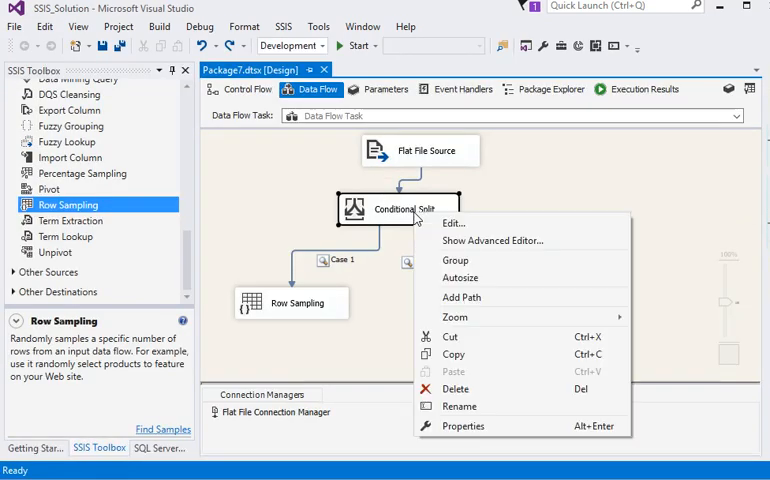
- Change Case 1's condition to Region == "Asia" && [Order Date]!="" && [Ship Date]!=""
{"action": "left_click", "coordinate": [453, 223]}
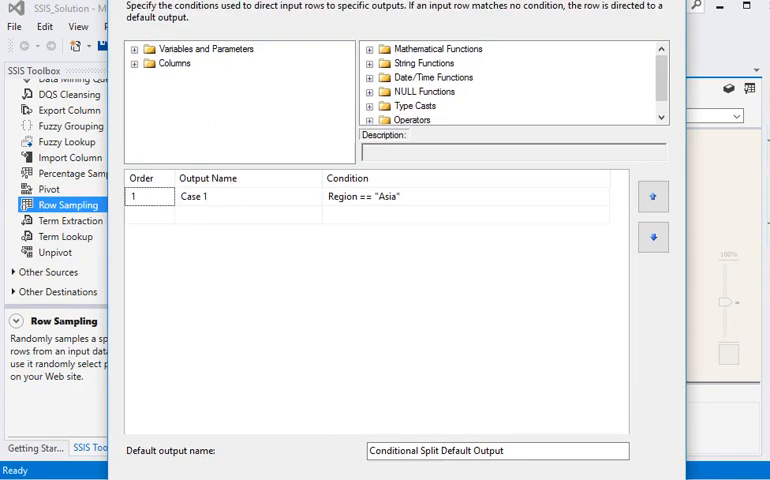
{"action": "left_click", "coordinate": [460, 203]}
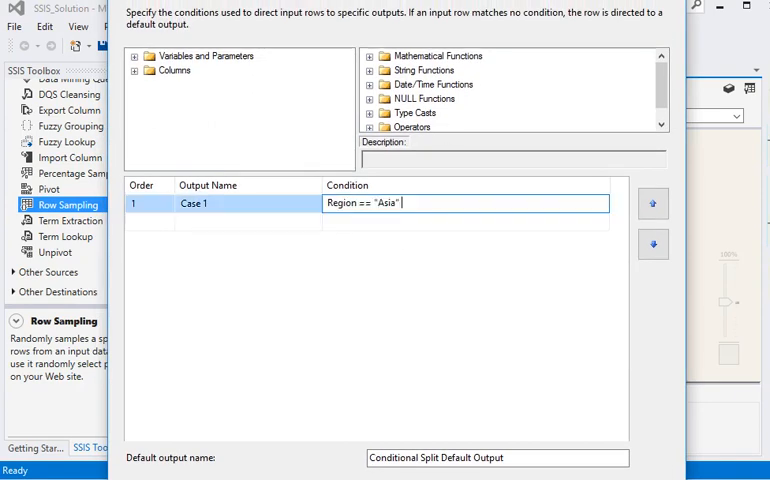
{"action": "type", "text": "&&"}
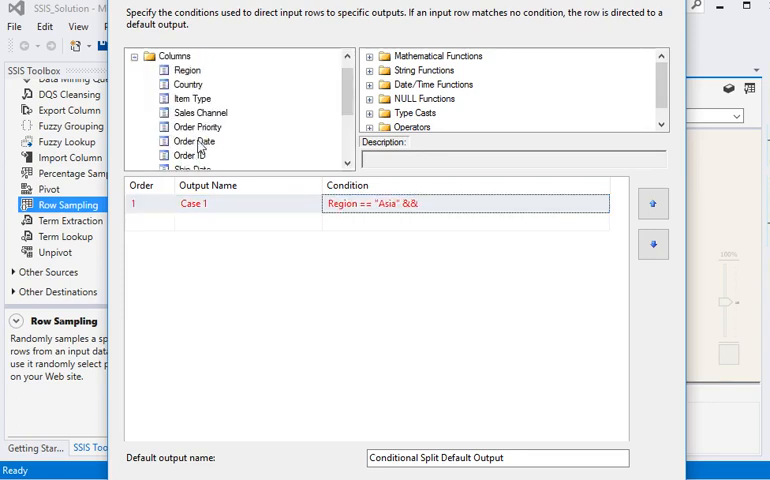
{"action": "left_click", "coordinate": [196, 141]}
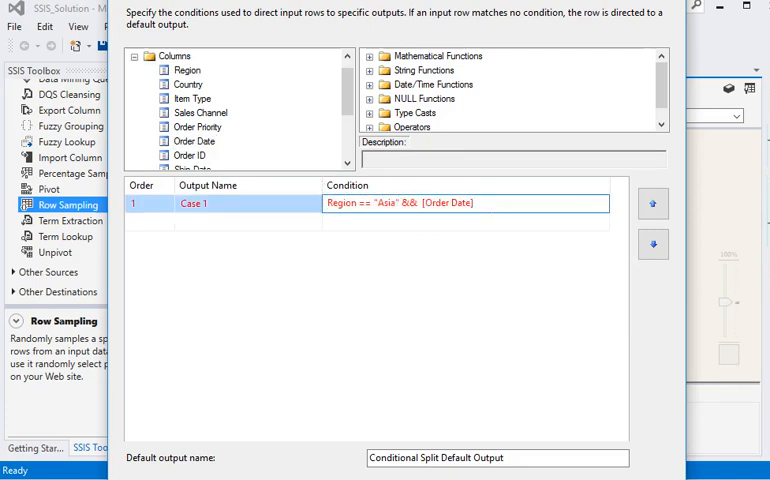
{"action": "type", "text": "!=\"\" && [Ship Date"}
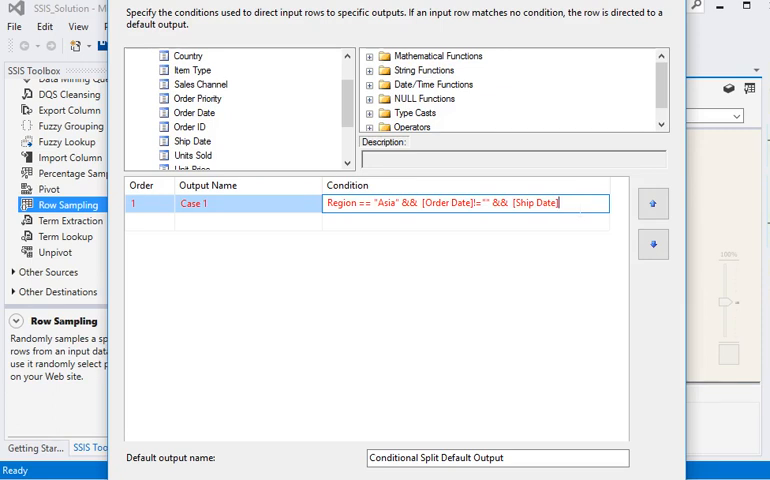
{"action": "type", "text": "!=\""}
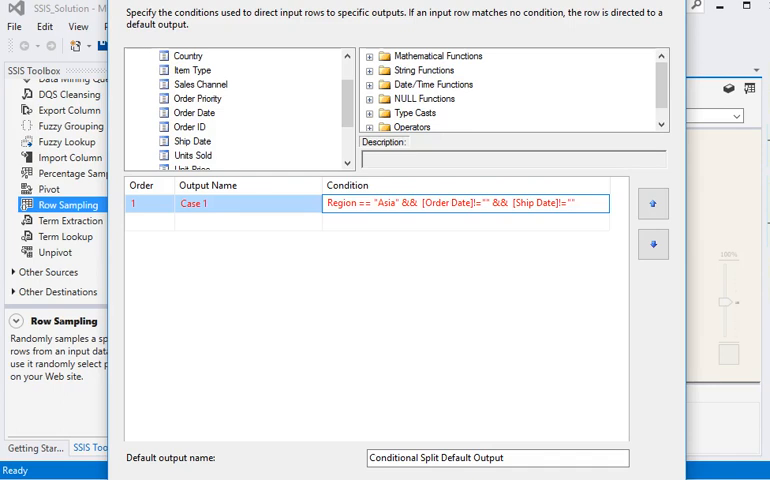
- Add Case 2 with condition [Order Date]=="" || [Ship Date]=="" and apply the split
{"action": "left_click", "coordinate": [463, 221]}
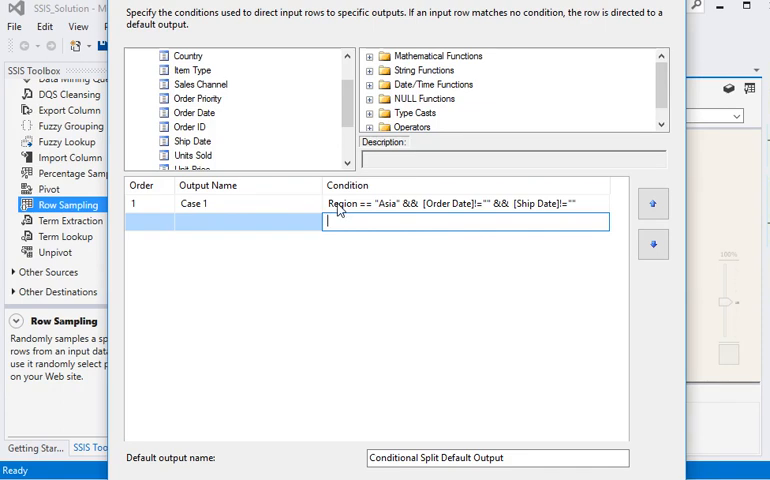
{"action": "mouse_move", "coordinate": [368, 216]}
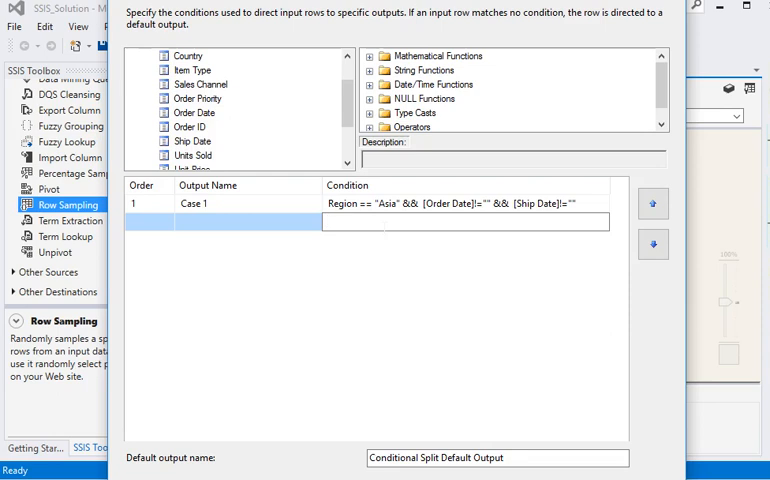
{"action": "type", "text": "[Order Date]!=\"\" && [Ship Date]!=\"\""}
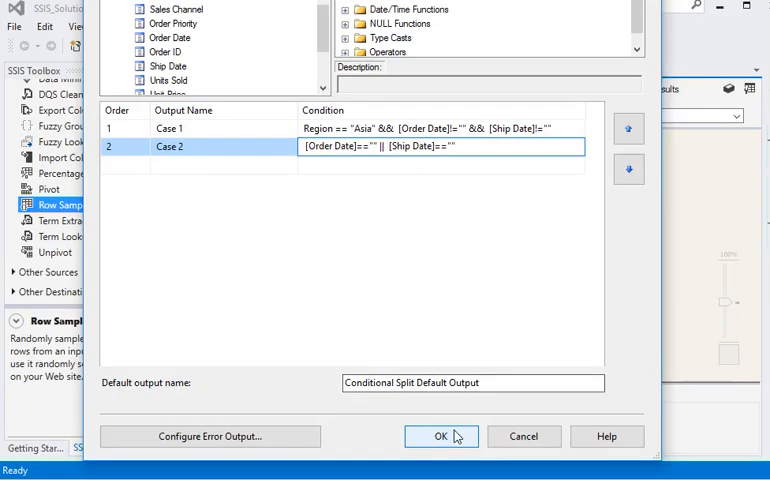
{"action": "left_click", "coordinate": [441, 436]}
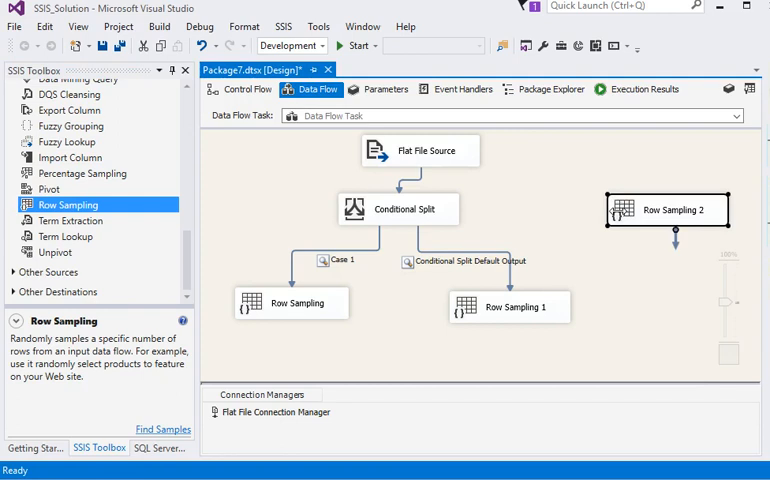
- Connect the Case 2 output to Row Sampling 2 and enable a data viewer on that path
{"action": "left_click", "coordinate": [404, 209]}
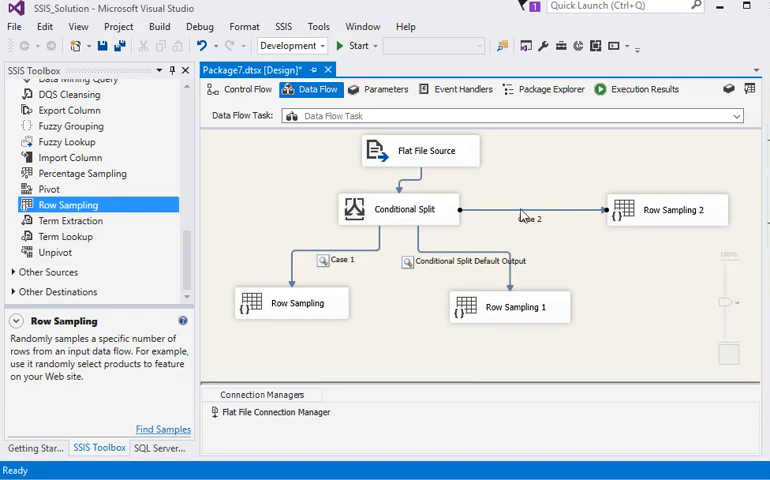
{"action": "right_click", "coordinate": [520, 217]}
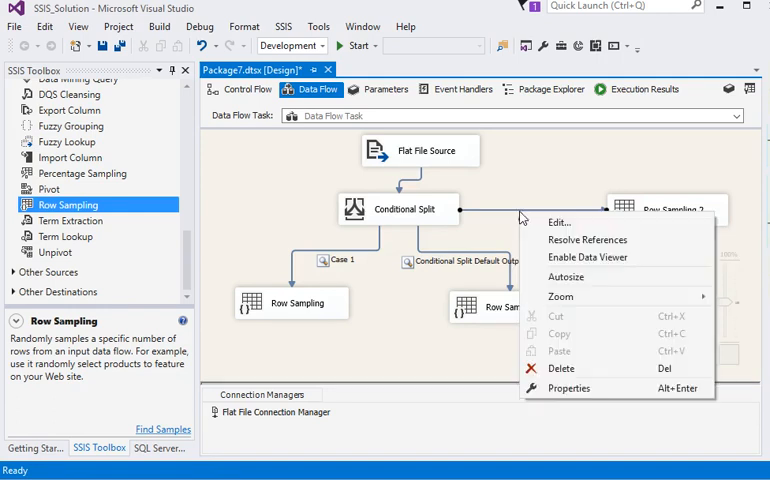
{"action": "left_click", "coordinate": [588, 266]}
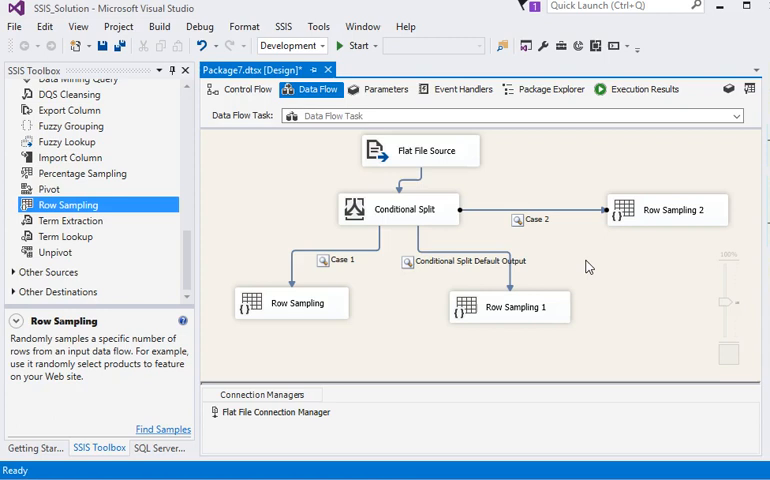
{"action": "mouse_move", "coordinate": [552, 180]}
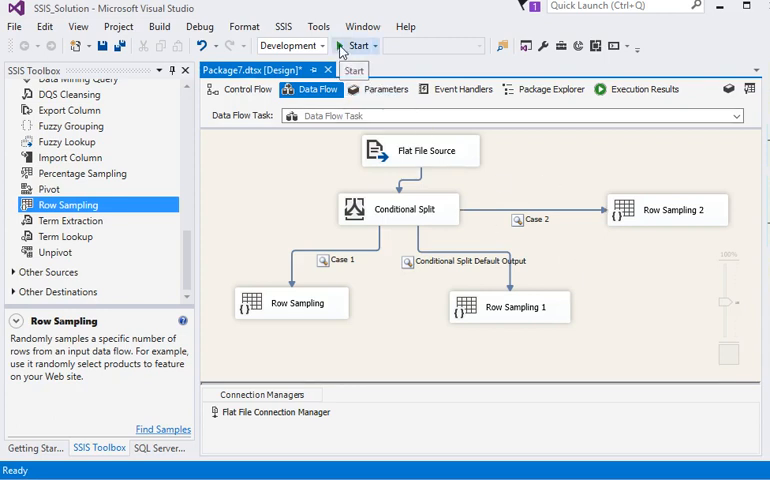
- Debug the package and scroll through the 13 rows in the Case 2 data viewer
{"action": "left_click", "coordinate": [357, 46]}
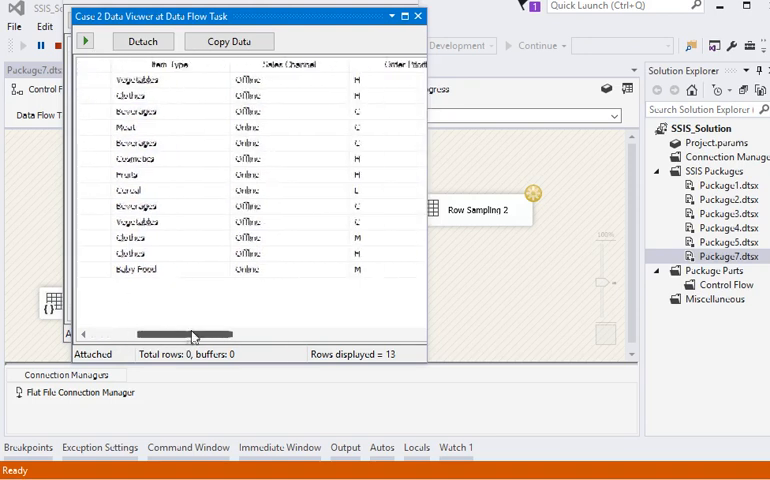
{"action": "left_click_drag", "start_coordinate": [188, 334], "coordinate": [265, 334]}
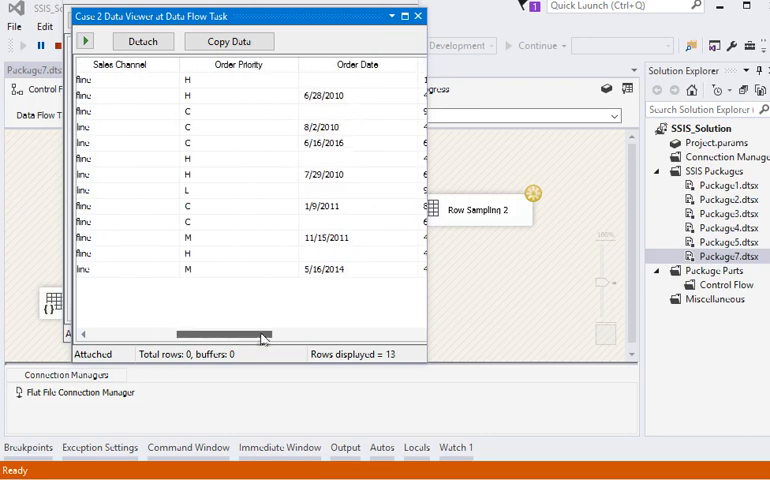